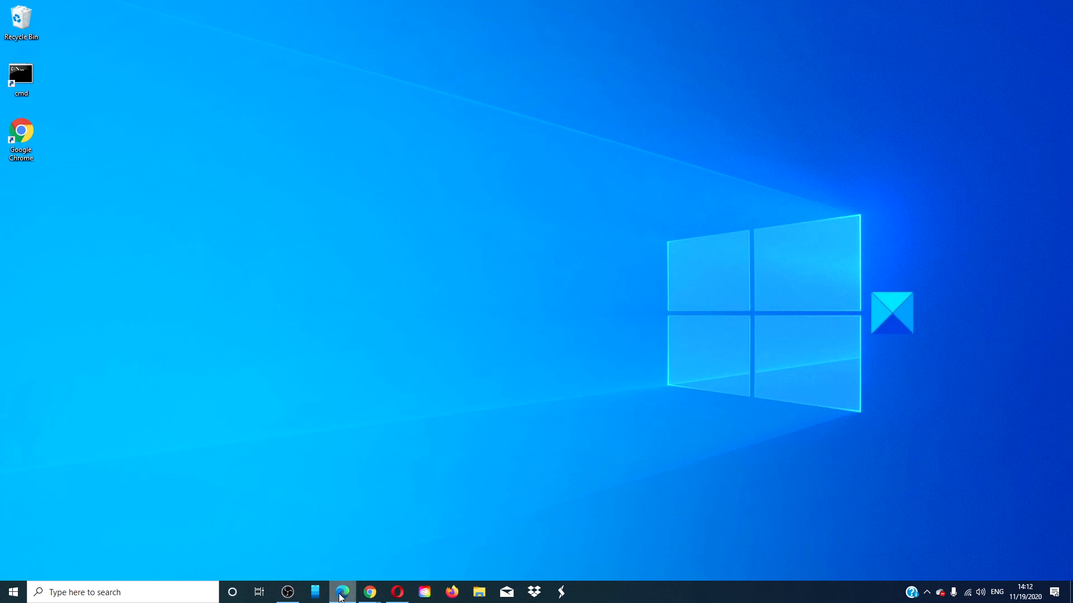
- Bring the Edge window showing the Windows USB/DVD Download Tool page to the front
click(341, 592)
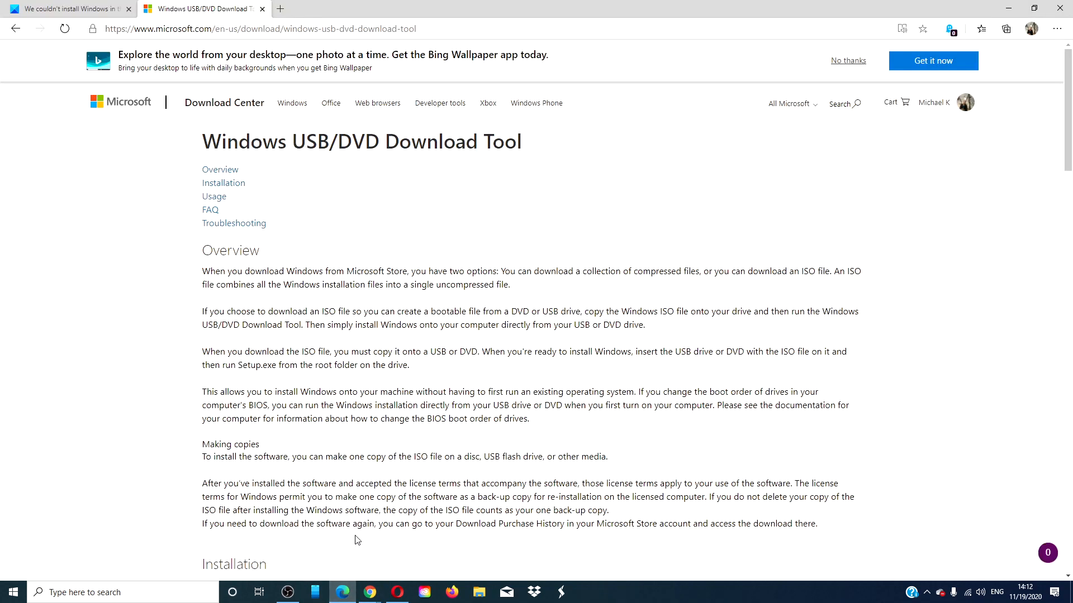